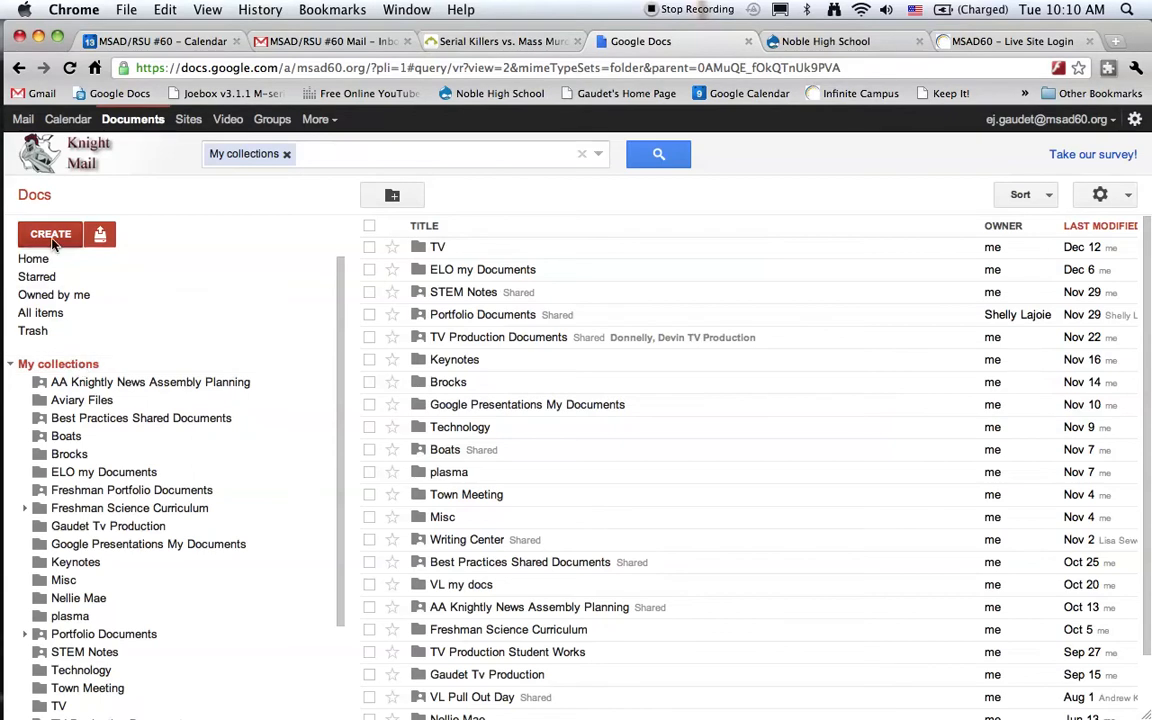
- Create a collection and name it 'Mr. Gaudet TV Class' in the Rename dialog
left_click(50, 234)
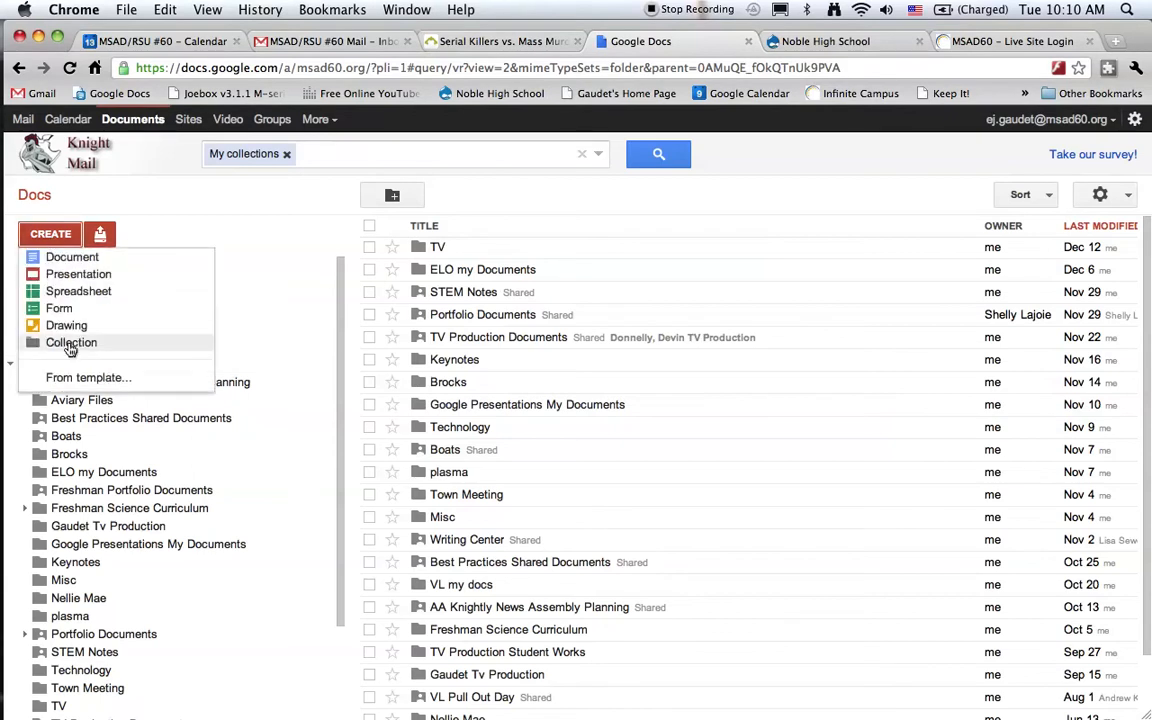
left_click(72, 342)
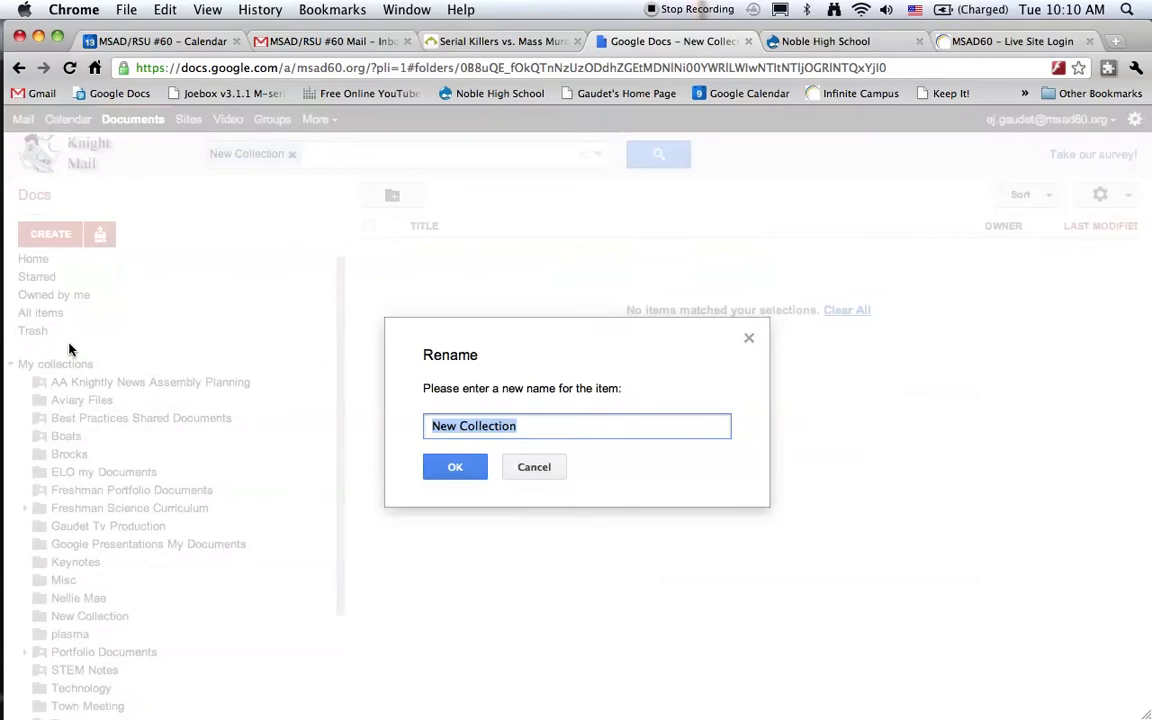
type("M")
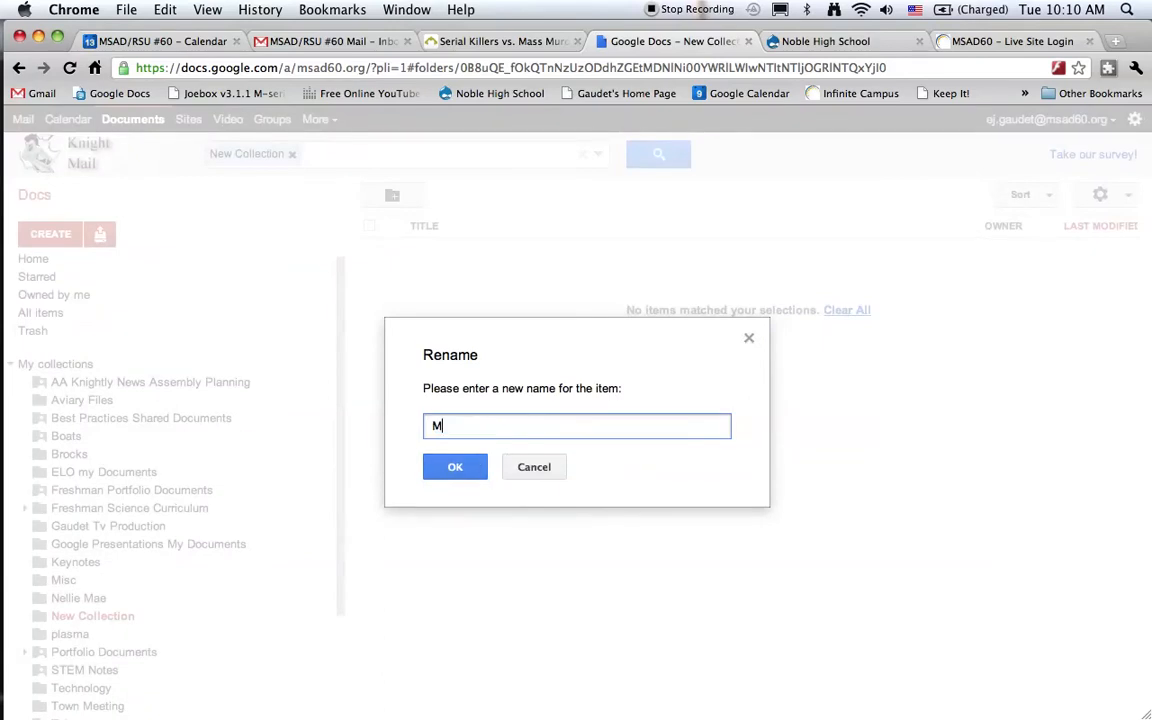
type("r. Gau")
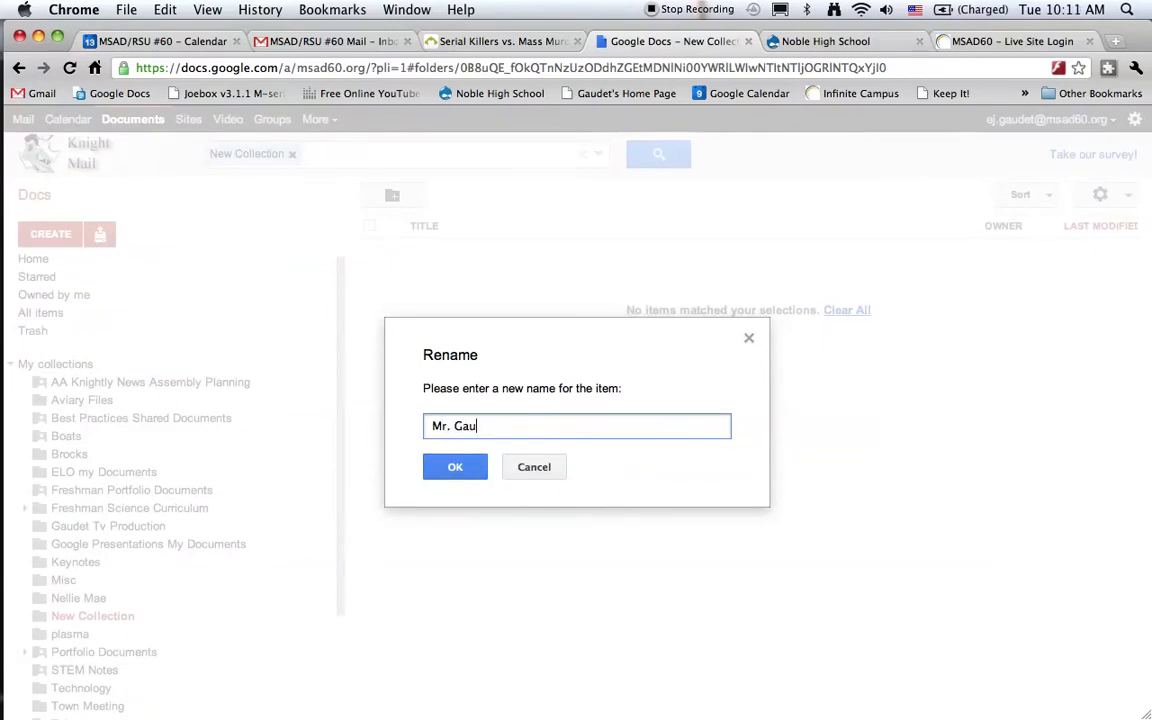
type("det")
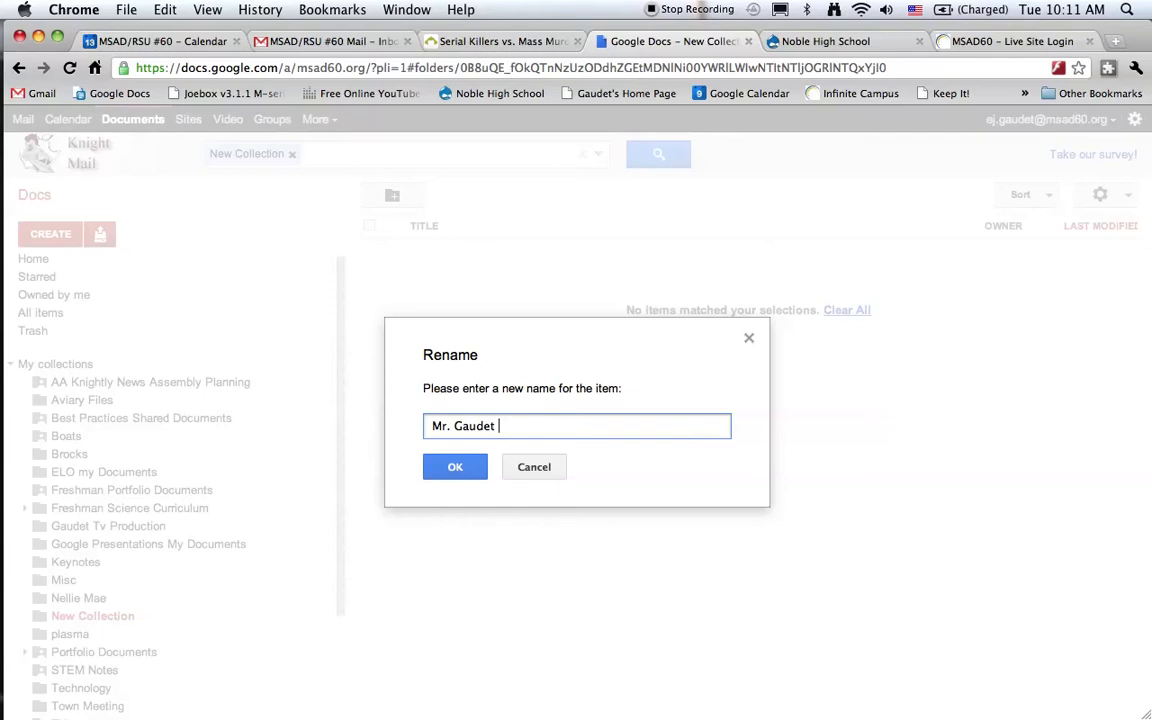
type("TV Cla")
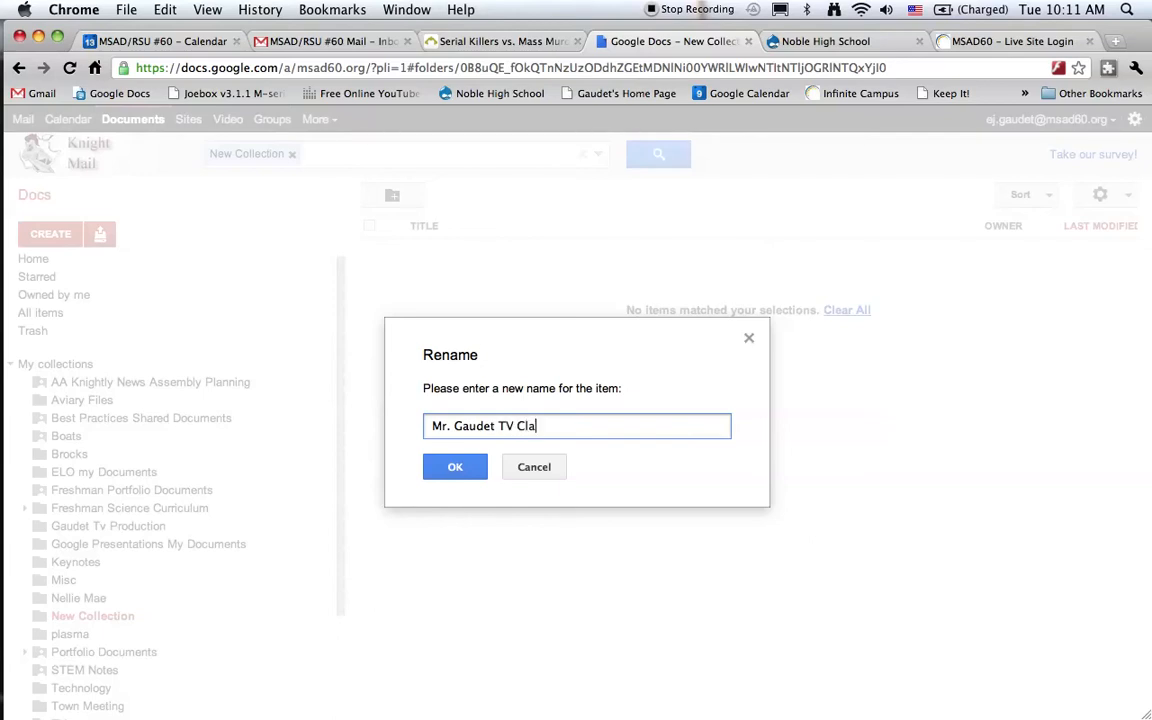
left_click(456, 468)
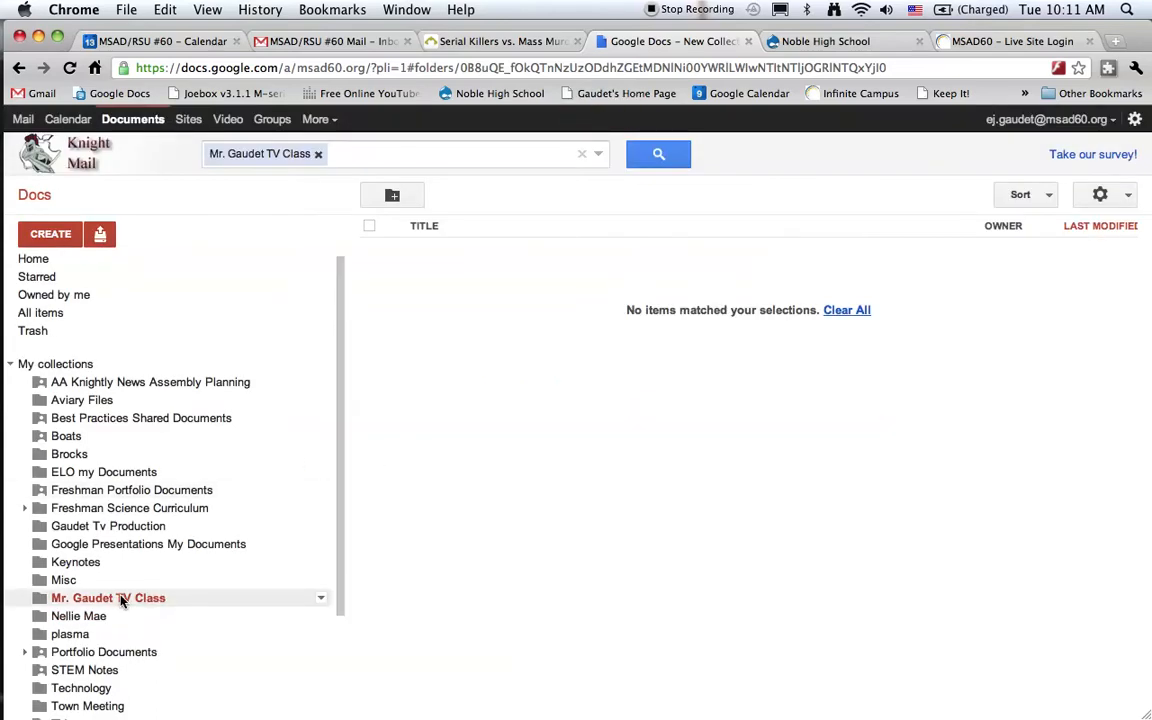
mouse_move(108, 596)
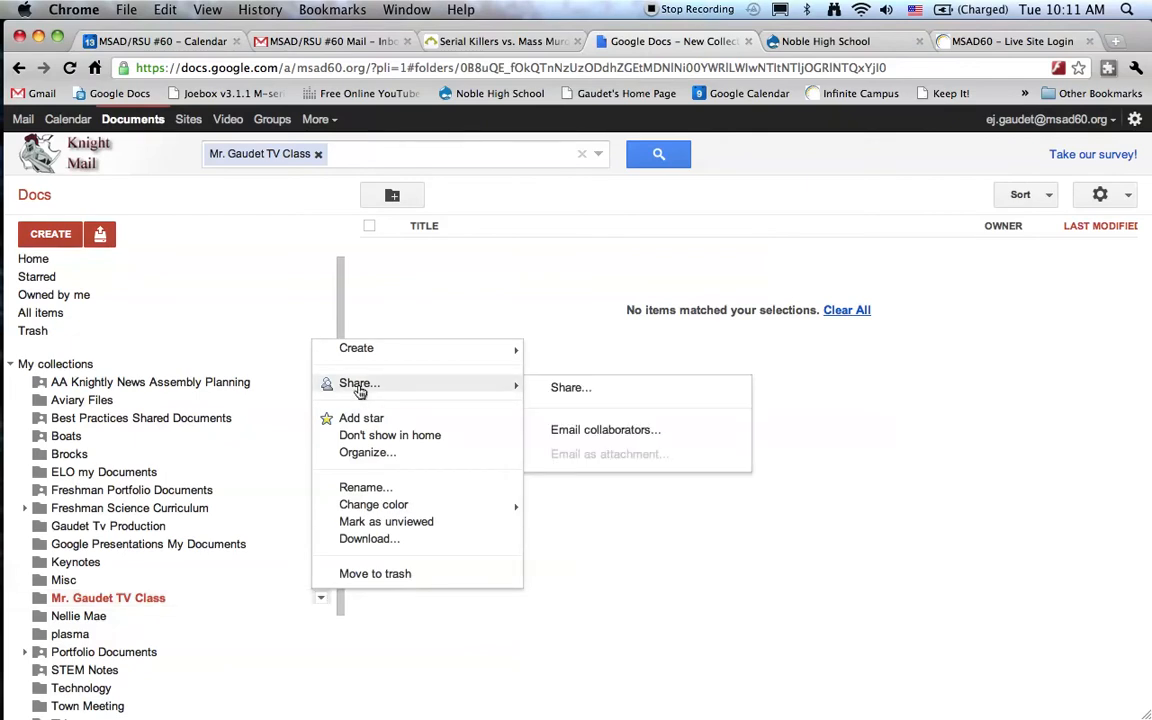
- Reach the Share settings of the Mr. Gaudet TV Class collection from its sidebar menu
left_click(572, 388)
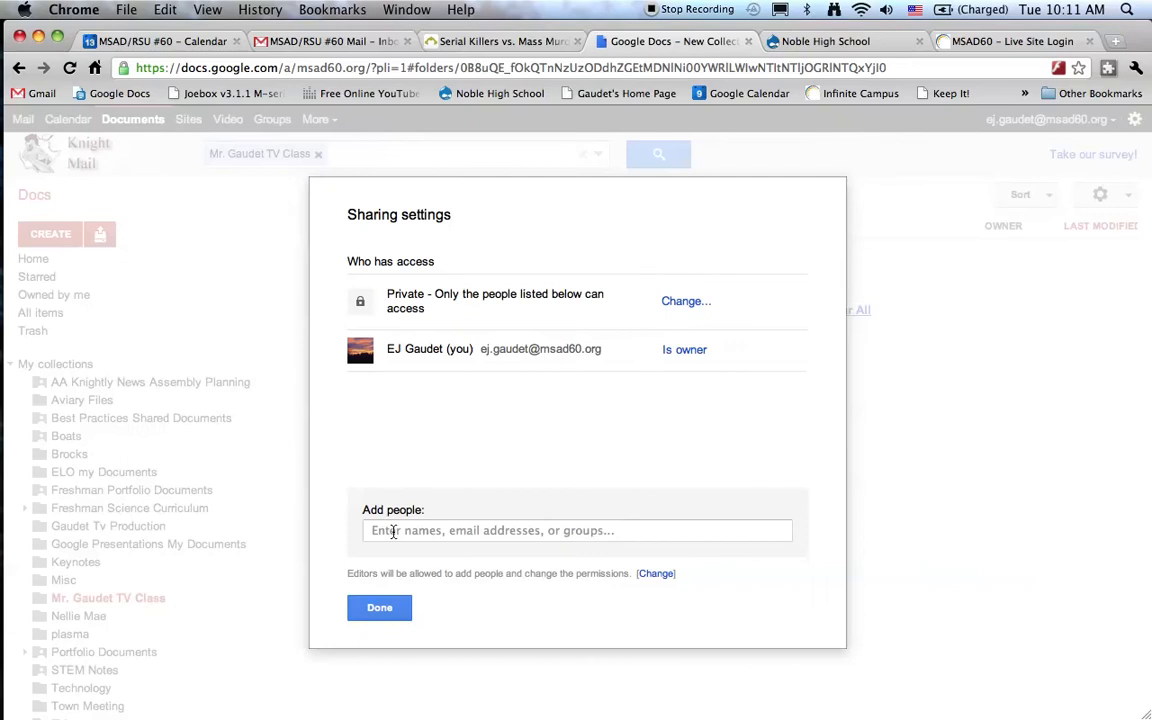
- Fill the add-people field with all 15 contacts from the tvproductionsem1 group
left_click(576, 530)
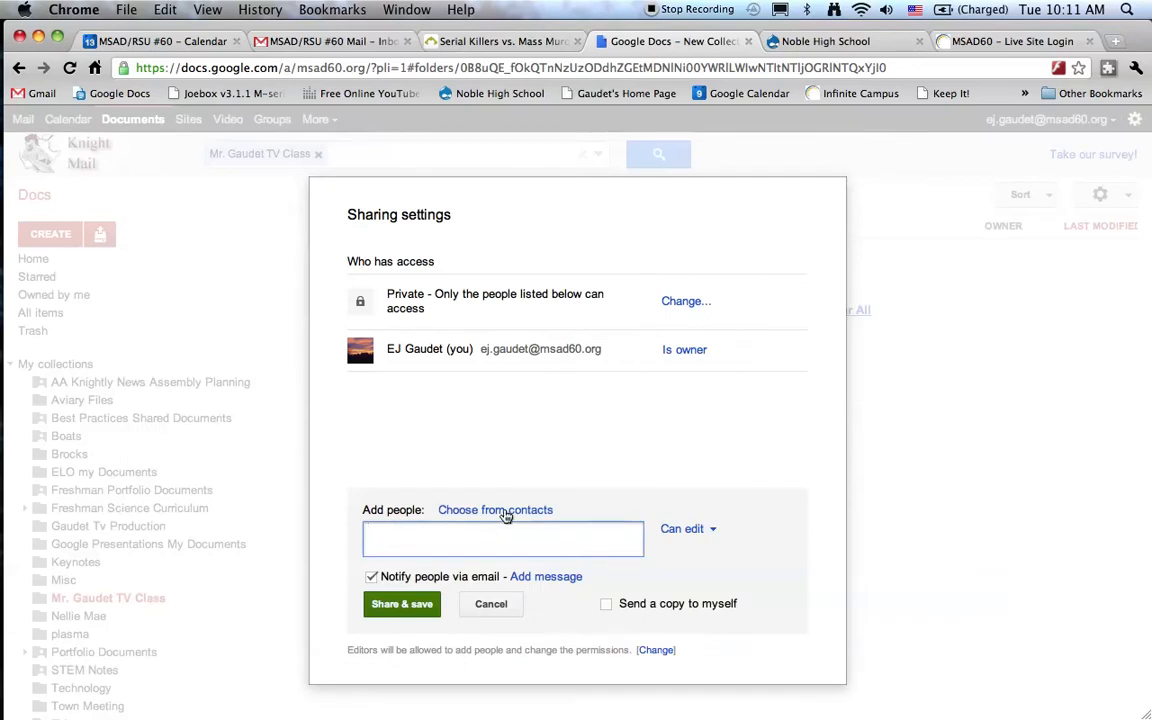
left_click(496, 510)
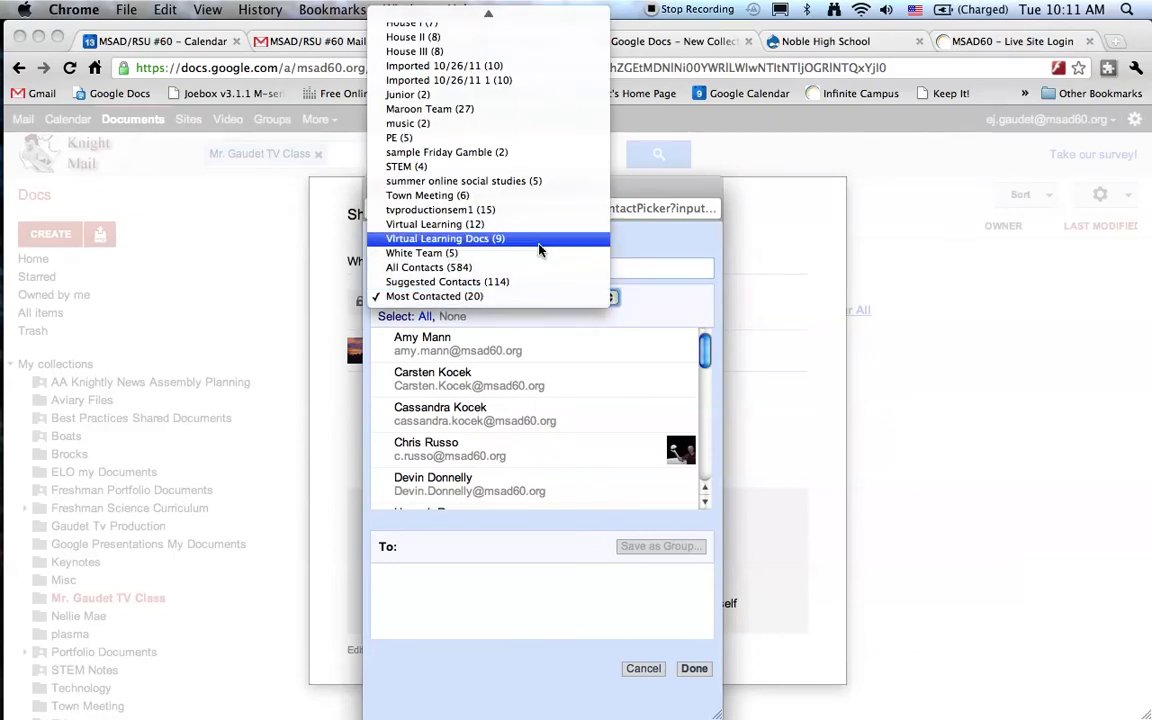
mouse_move(524, 268)
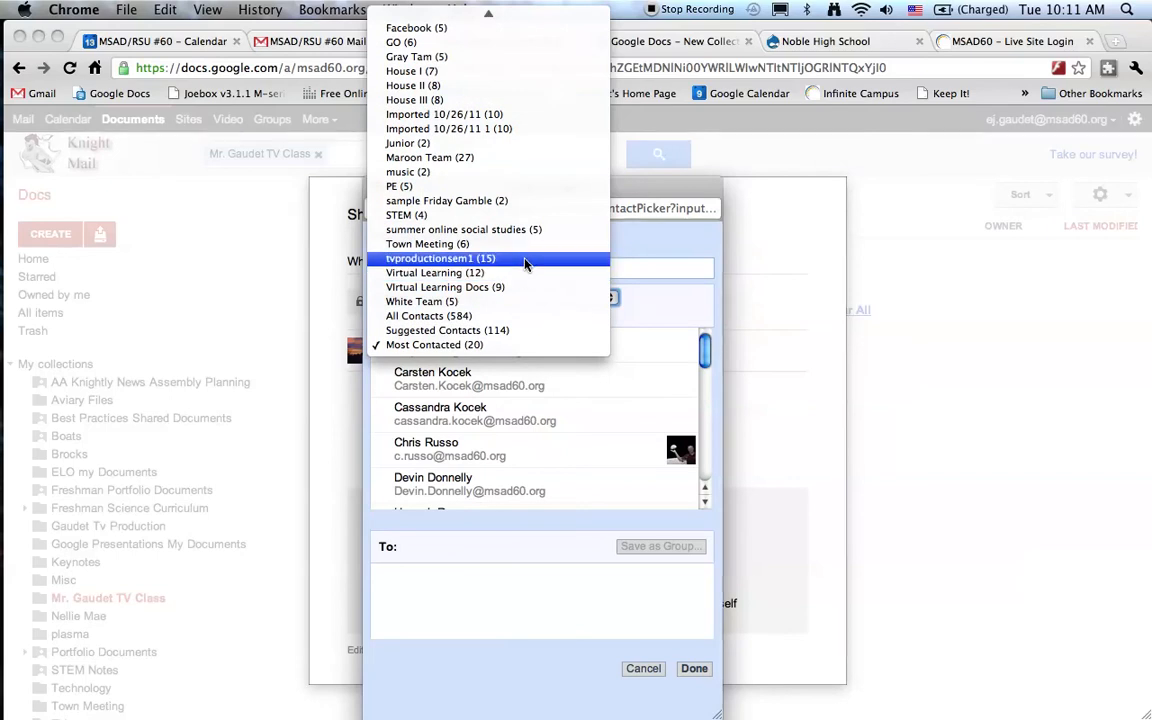
left_click(434, 258)
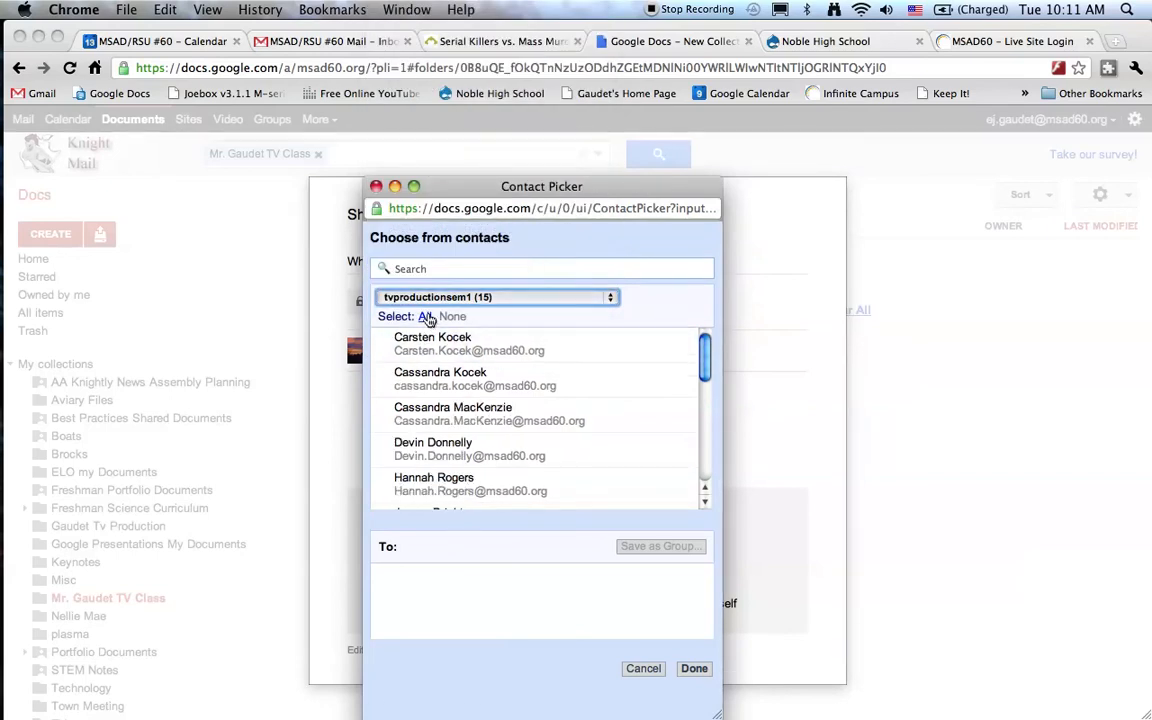
left_click(424, 316)
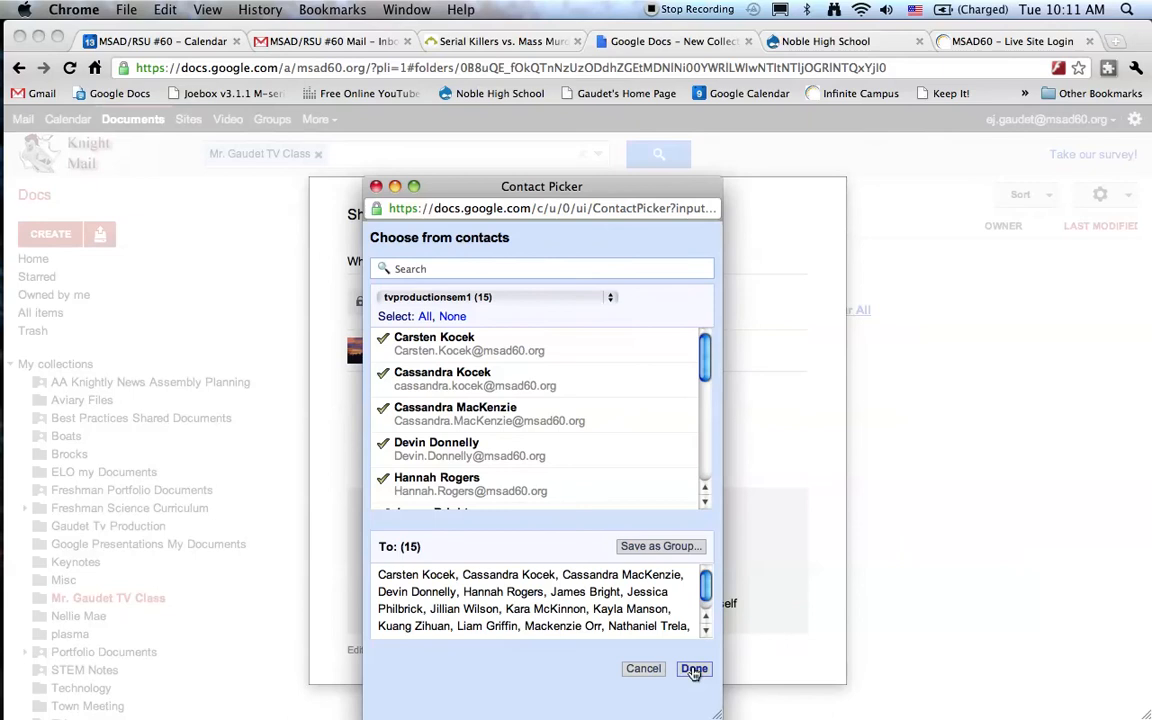
left_click(694, 668)
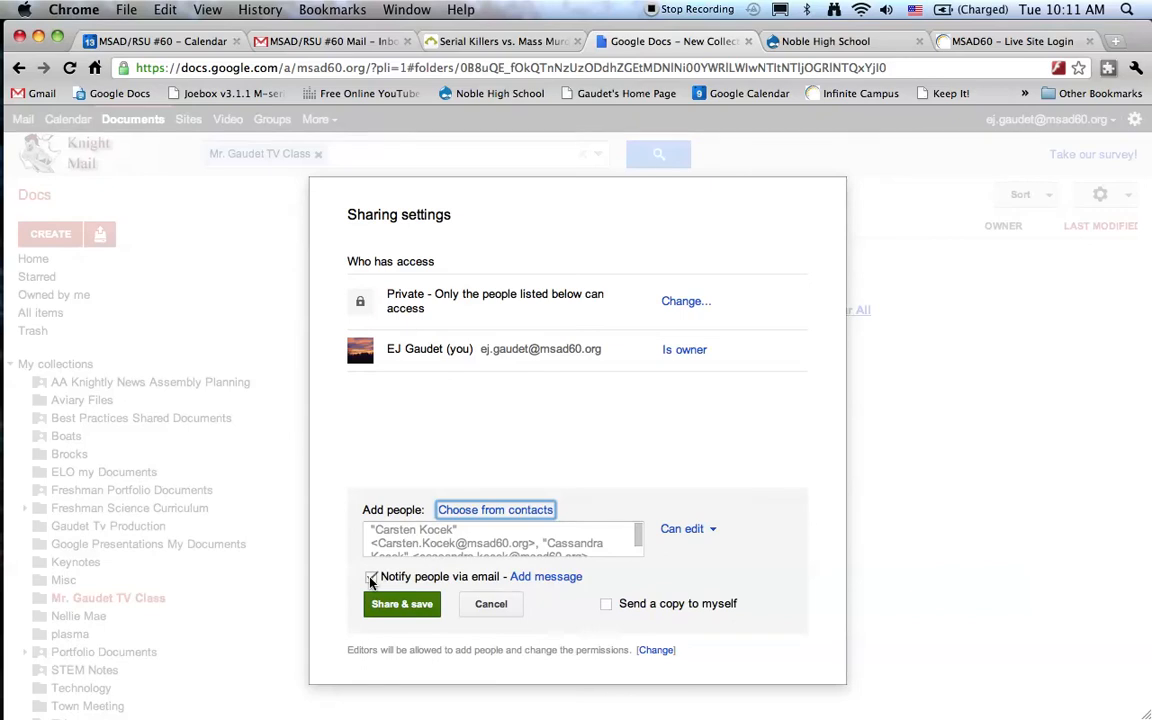
- Grant the added contacts Can view access, skip email invitations, and save the sharing
left_click(372, 576)
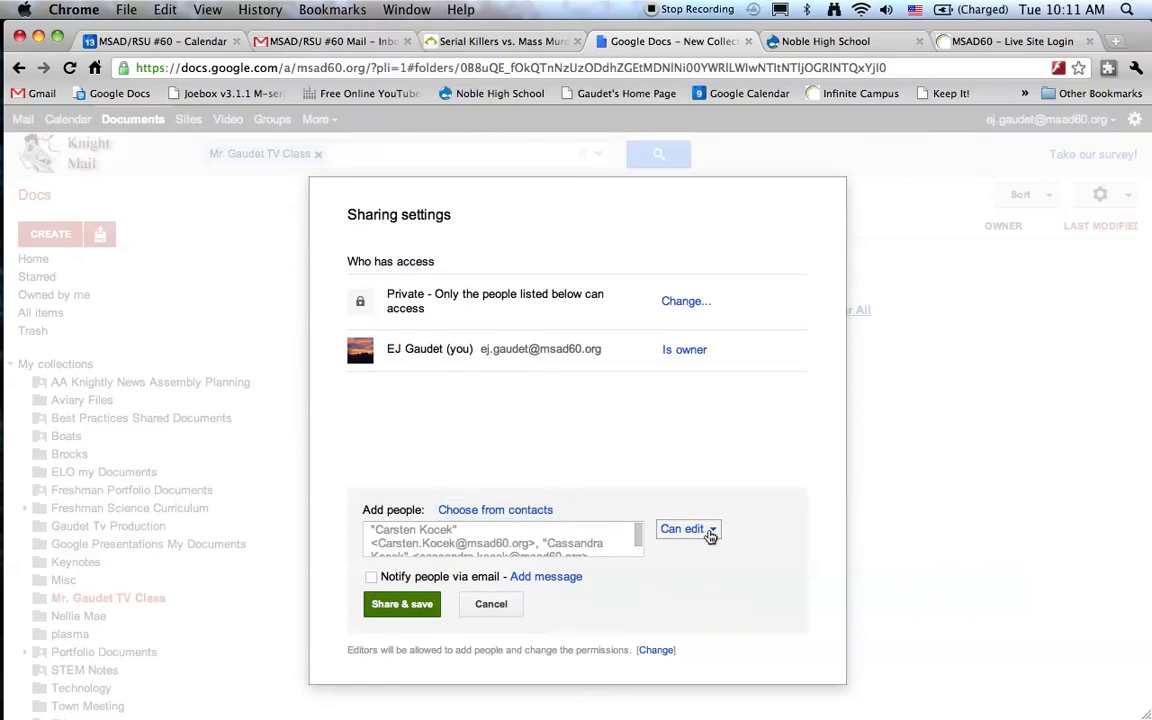
left_click(688, 528)
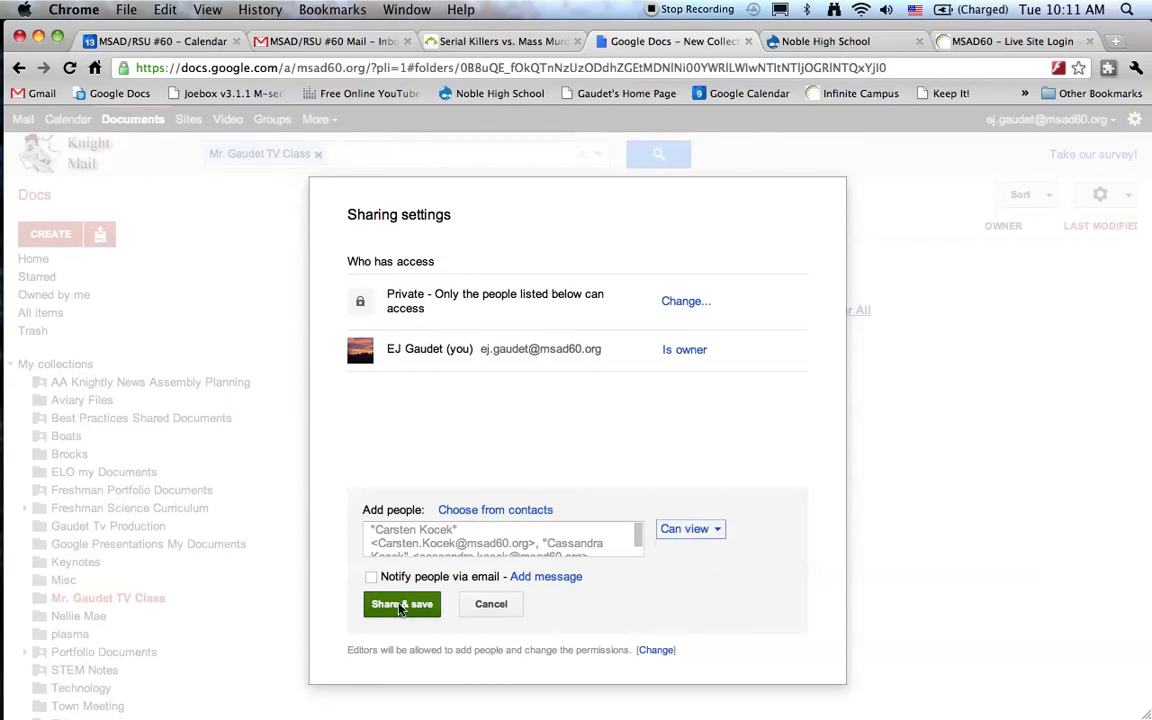
left_click(400, 604)
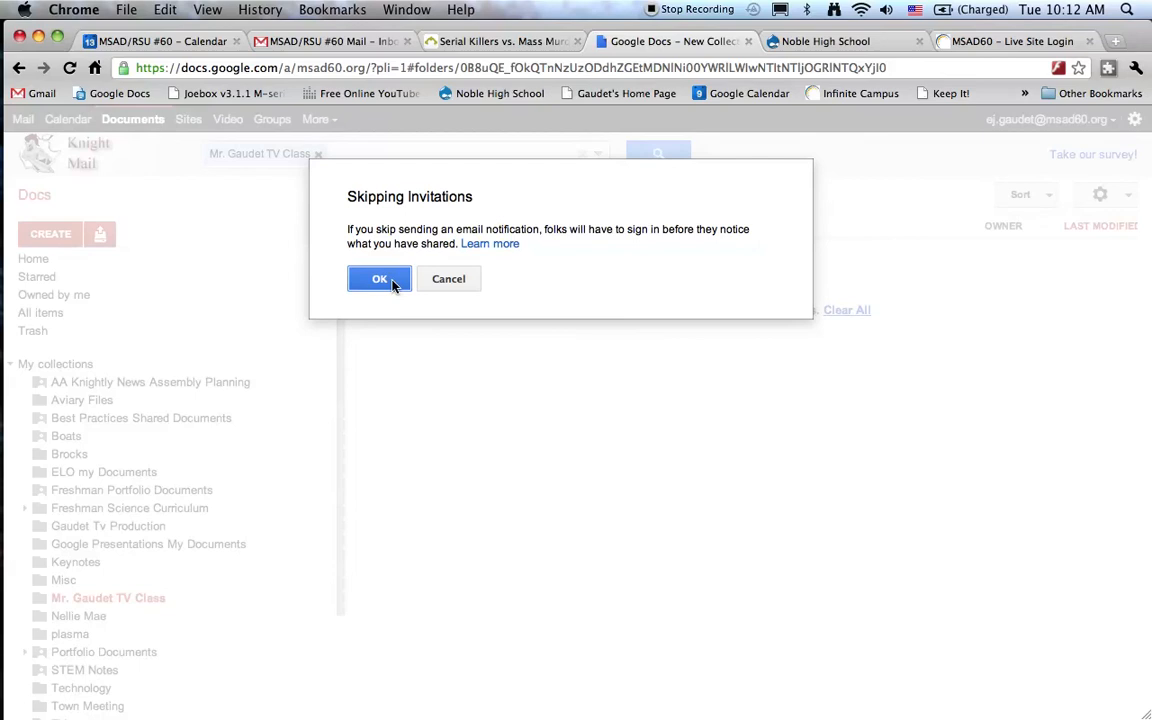
left_click(380, 278)
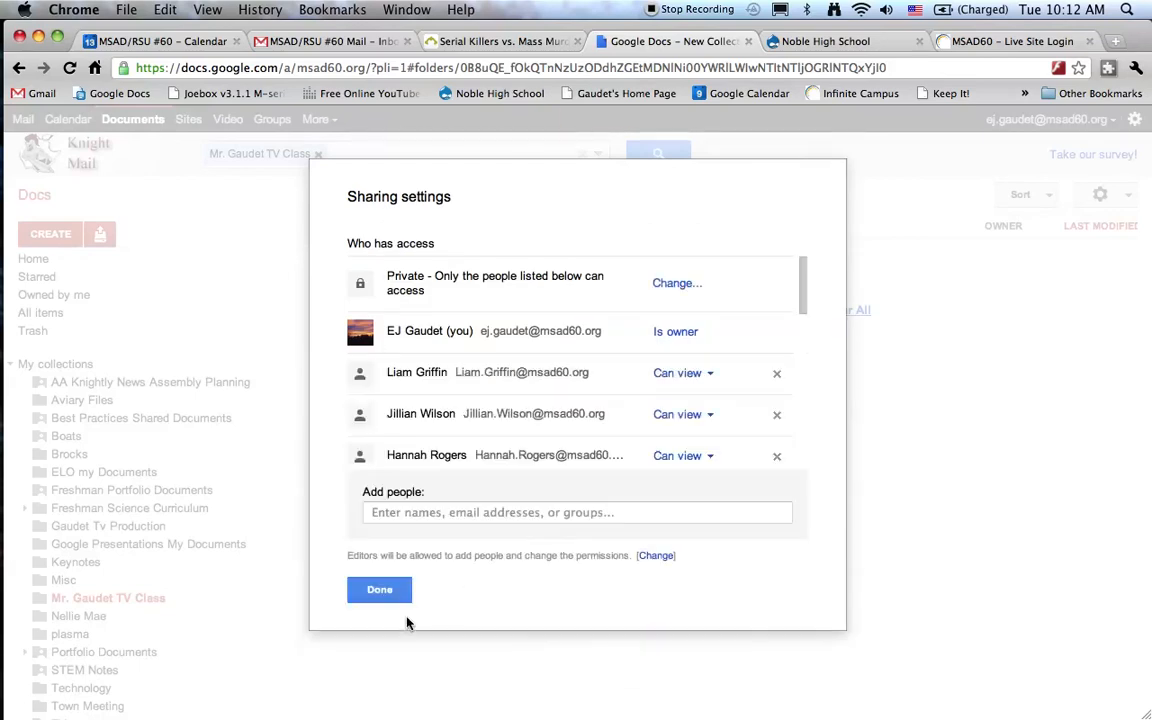
left_click(380, 588)
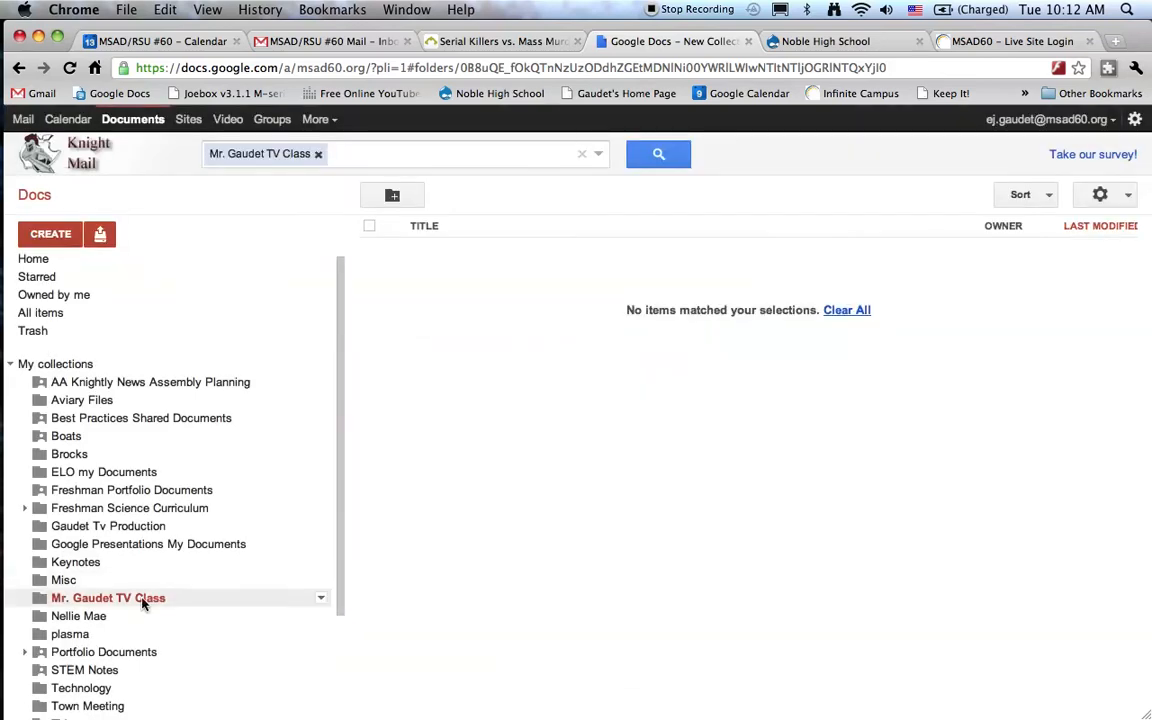
mouse_move(108, 596)
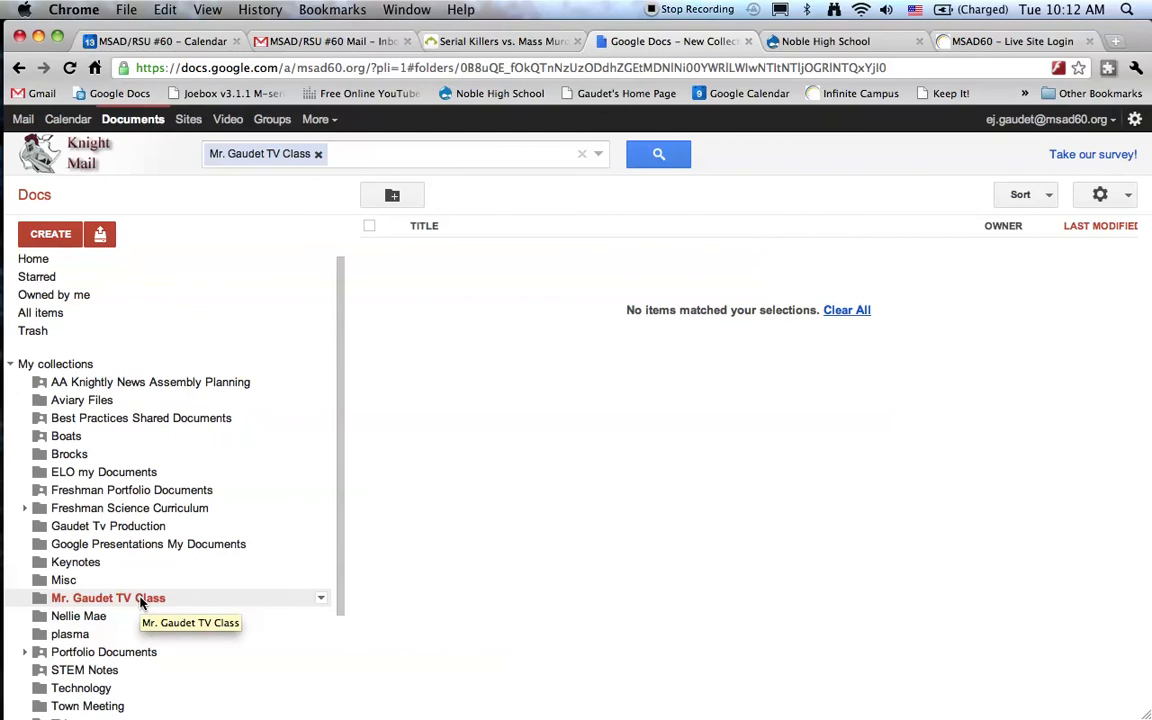
mouse_move(140, 276)
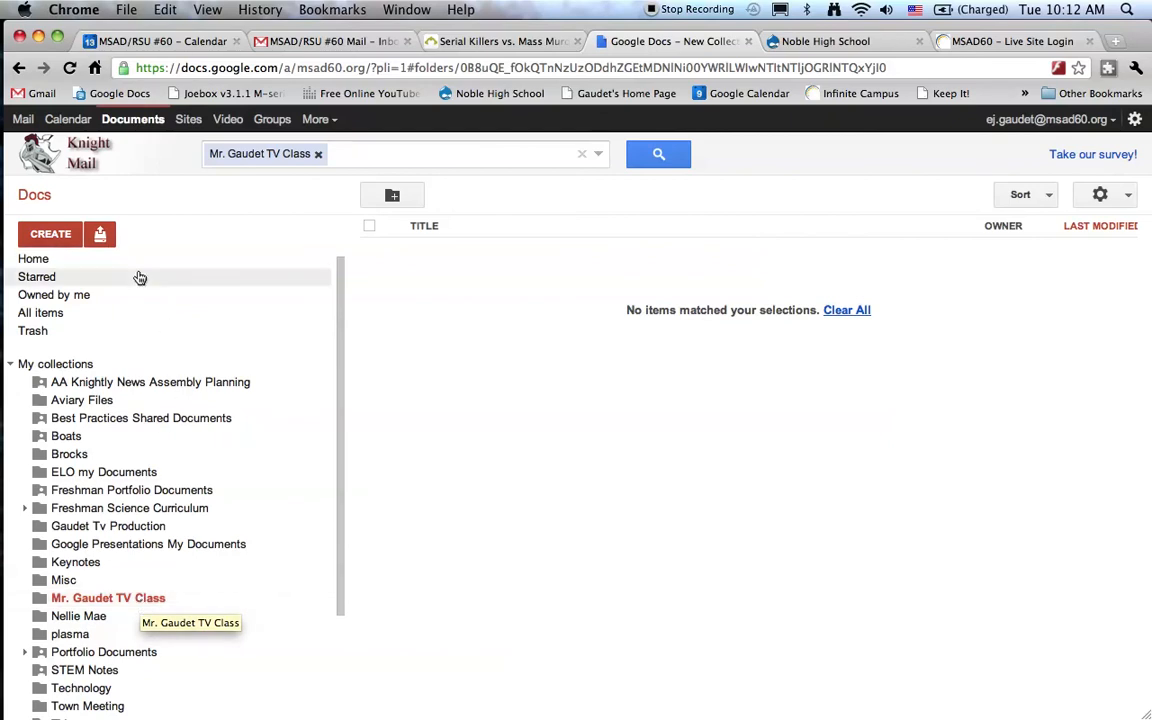
- Move Bullying Website Home from the home list into Mr. Gaudet TV Class and view the collection
left_click(32, 260)
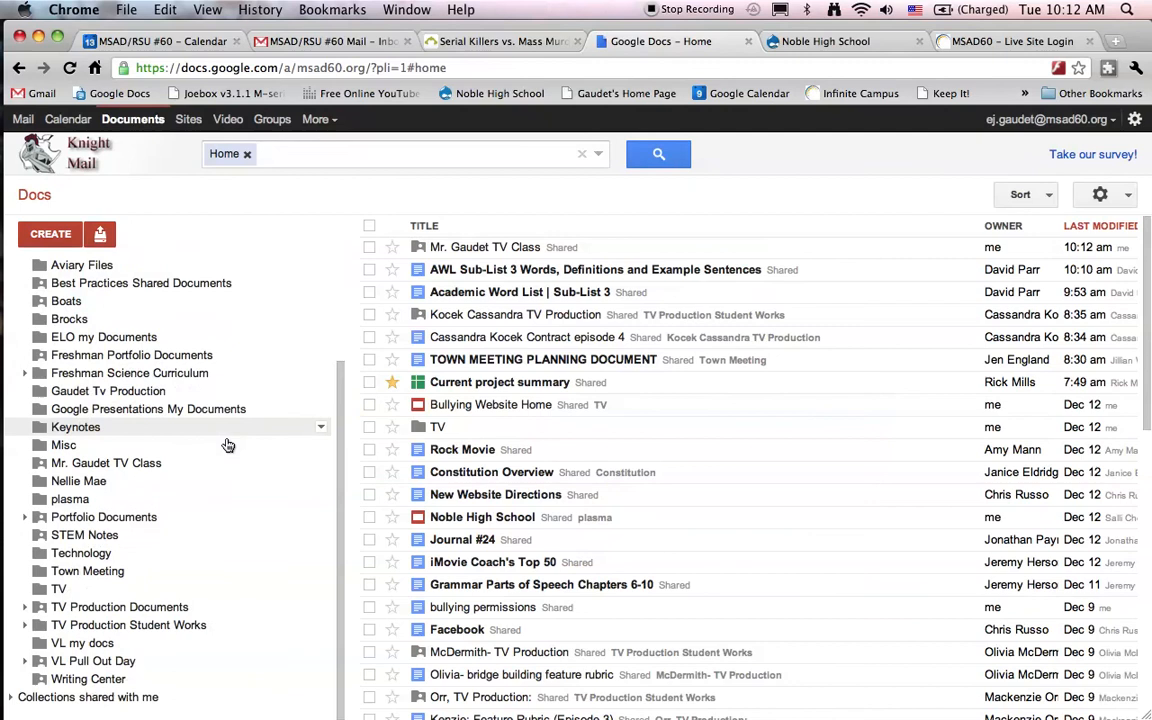
mouse_move(104, 510)
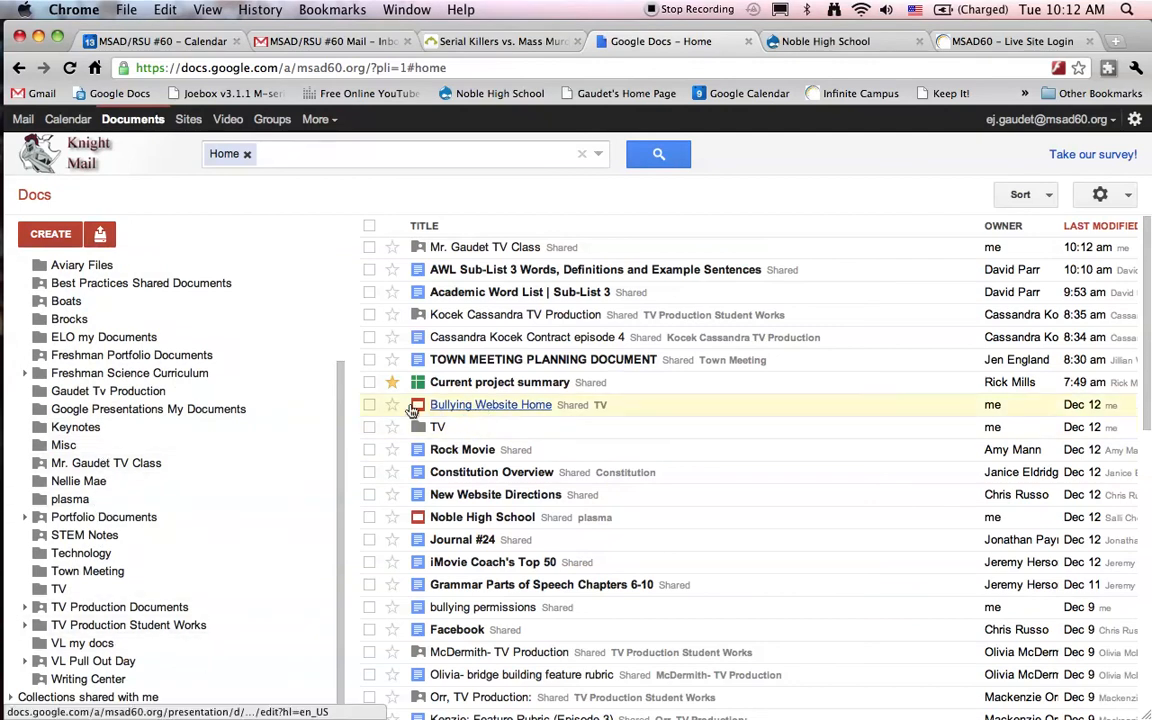
left_click_drag(490, 404, 104, 462)
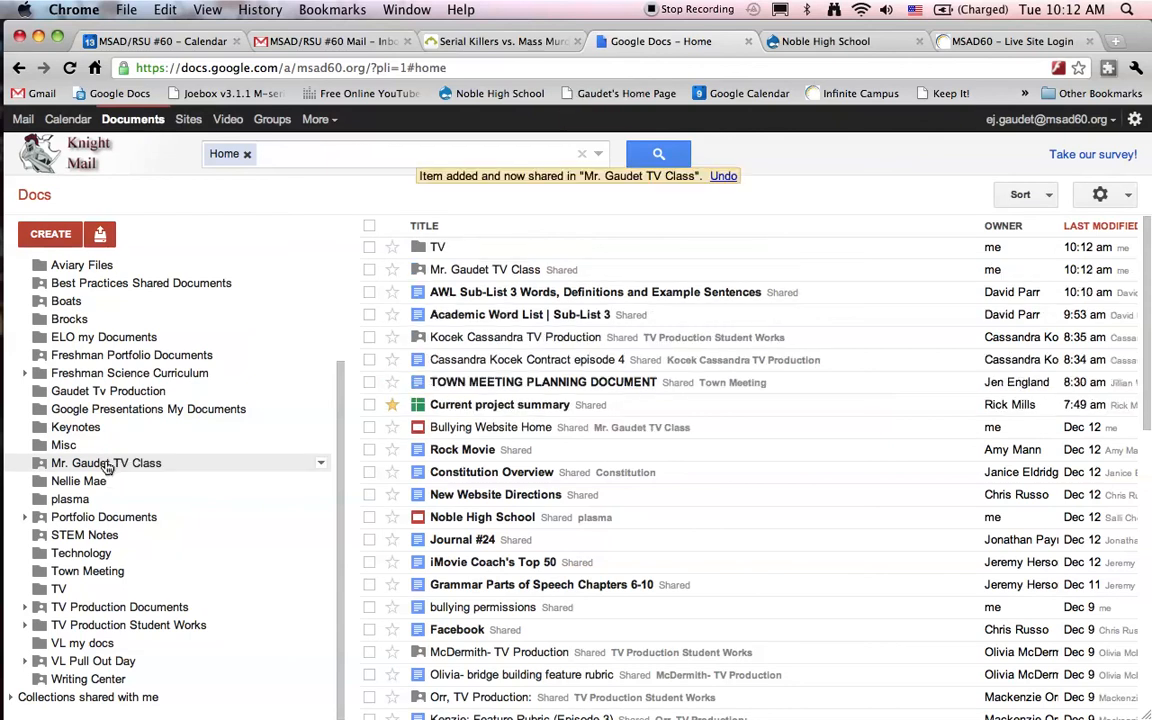
left_click(106, 462)
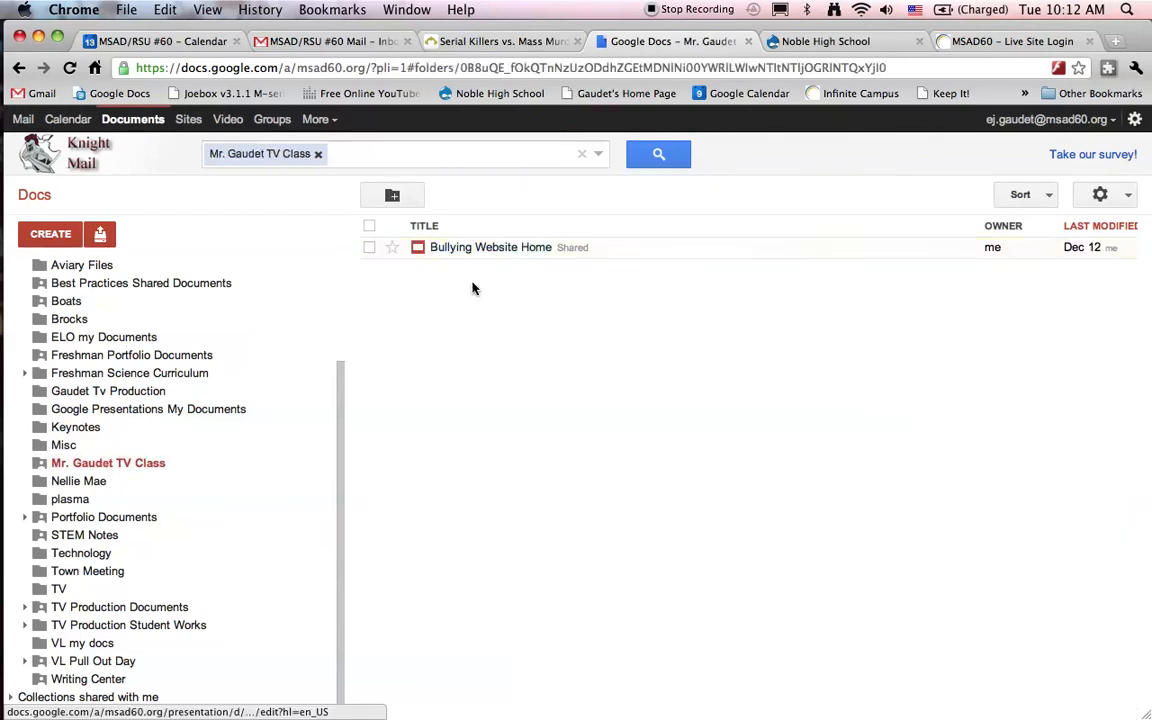